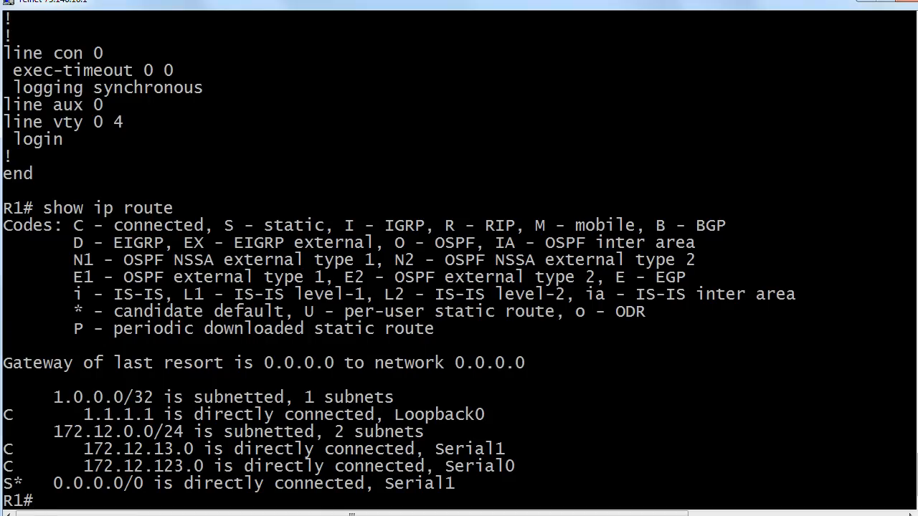
{"action": "mouse_move", "coordinate": [296, 425]}
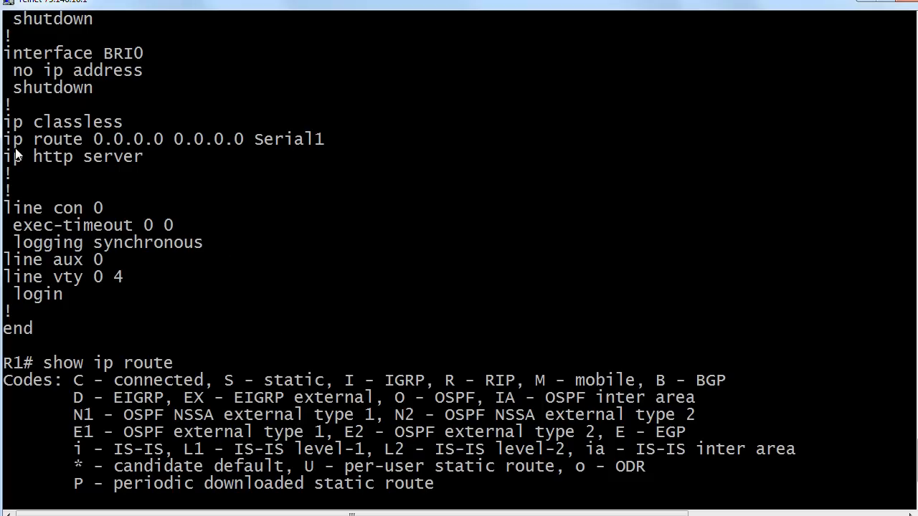
{"action": "mouse_move", "coordinate": [63, 155]}
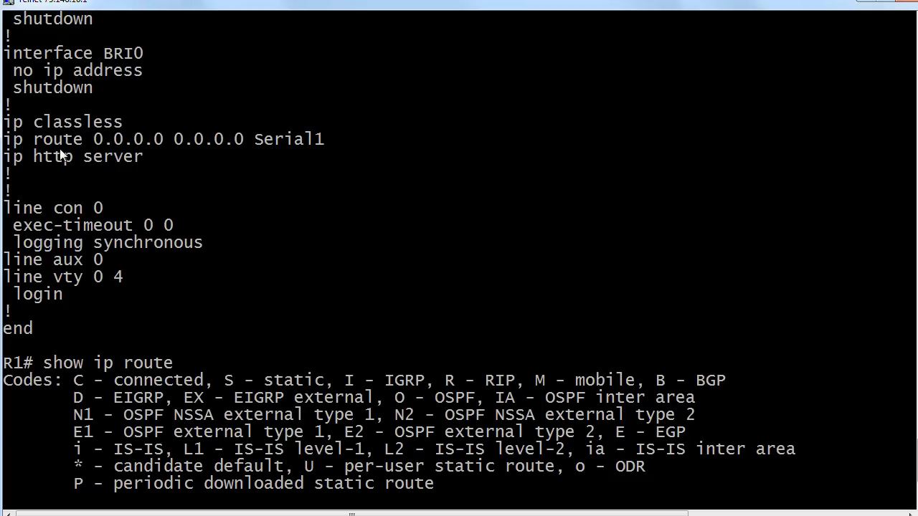
{"action": "mouse_move", "coordinate": [84, 156]}
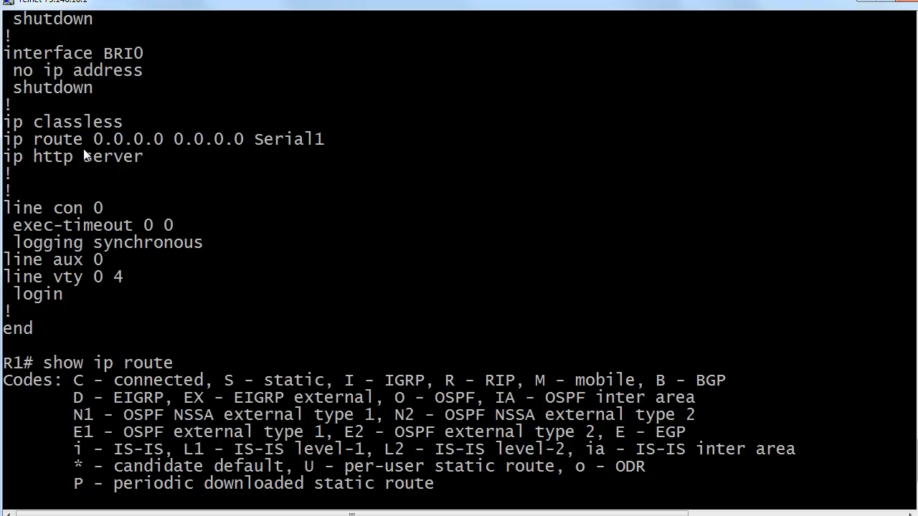
{"action": "mouse_move", "coordinate": [106, 147]}
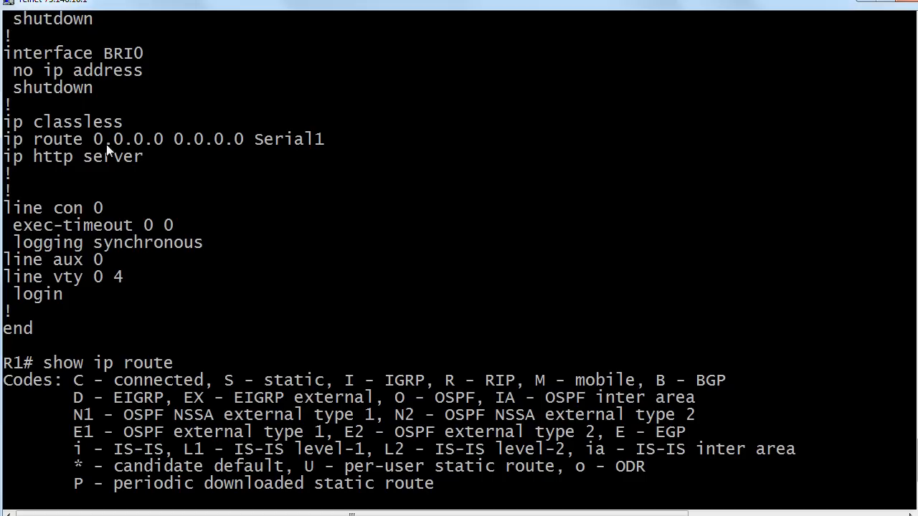
{"action": "mouse_move", "coordinate": [194, 158]}
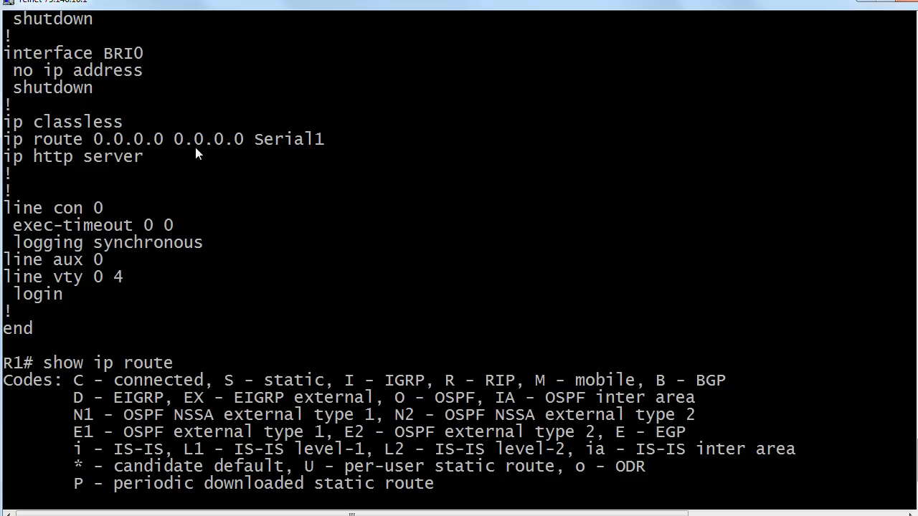
{"action": "mouse_move", "coordinate": [287, 152]}
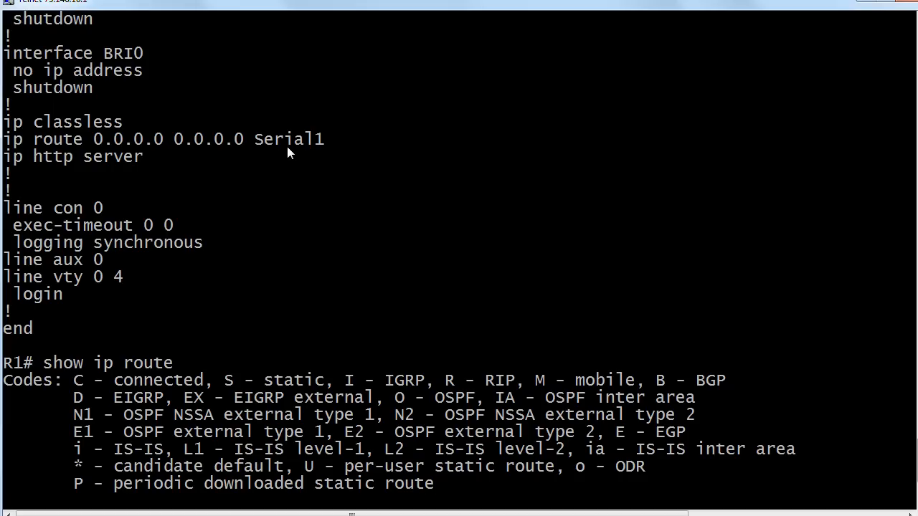
{"action": "mouse_move", "coordinate": [299, 152]}
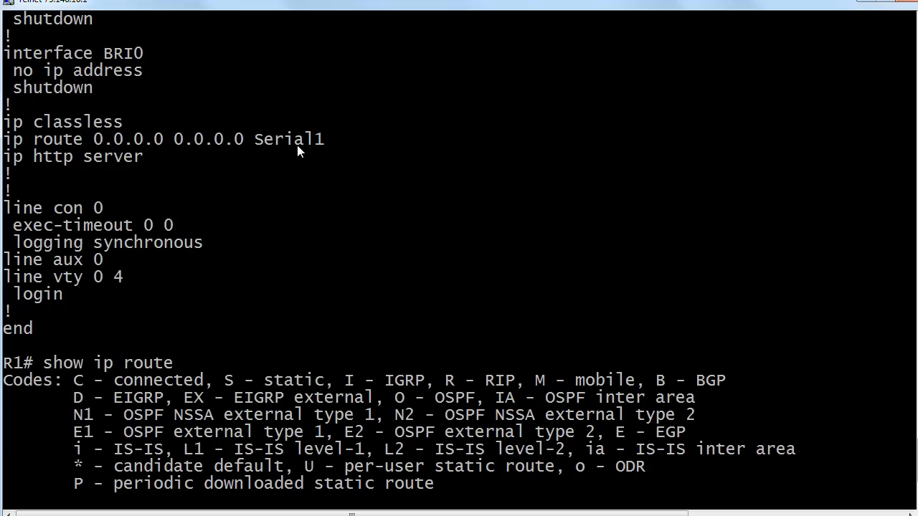
In global configuration mode, attempt the default route 0.0.0.0 0.0.0.0 via the .1 next hop, which fails.
{"action": "scroll", "scroll_direction": "down", "scroll_amount": 3}
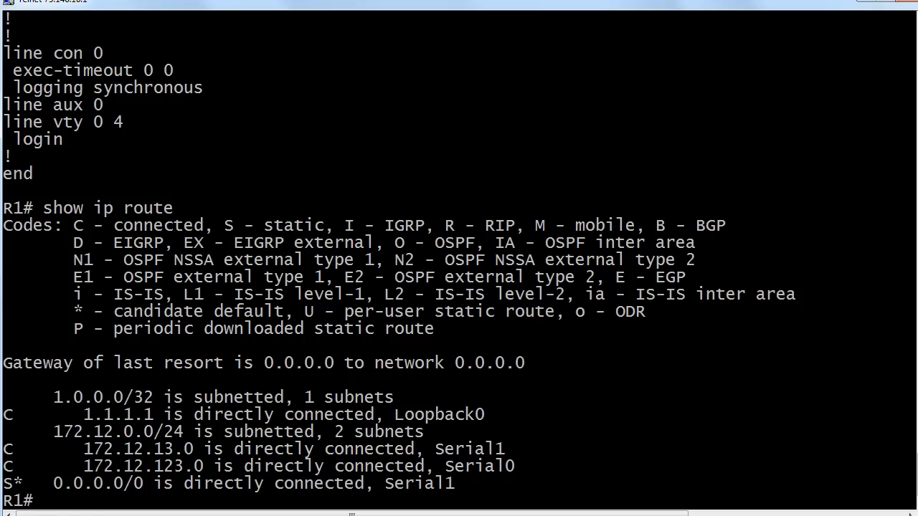
{"action": "type", "text": "conf t"}
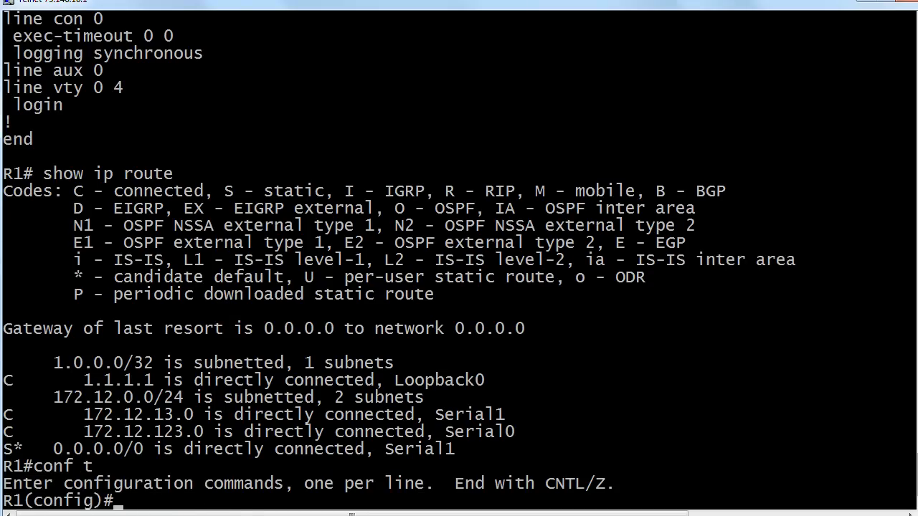
{"action": "type", "text": "ip route"}
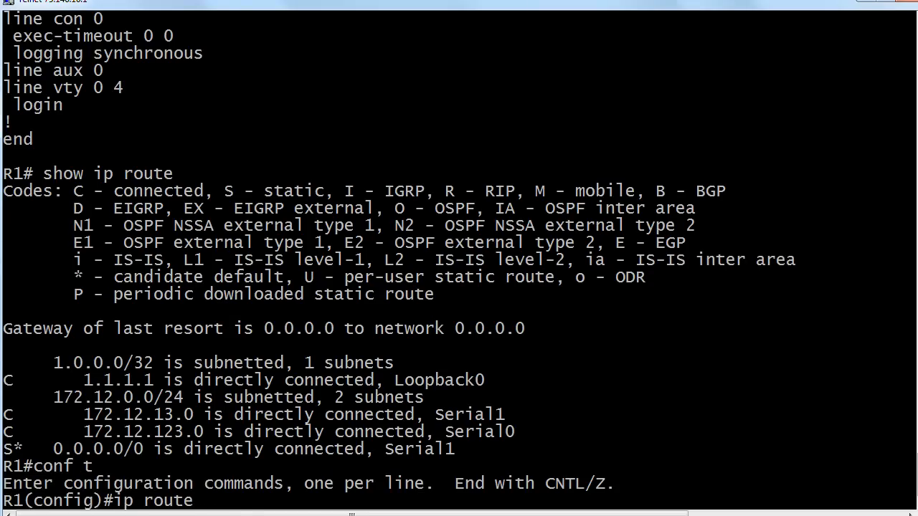
{"action": "type", "text": "0.0.0.0 ?"}
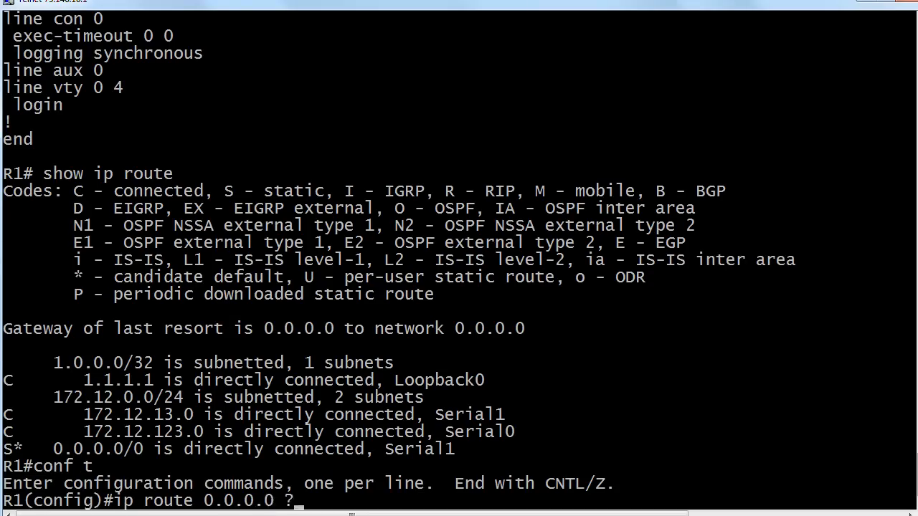
{"action": "type", "text": "0.0"}
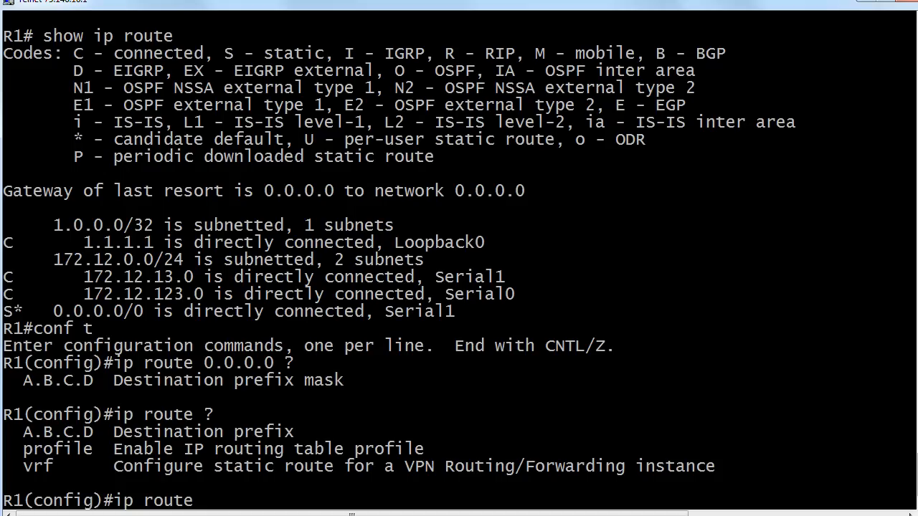
{"action": "type", "text": "0.0.0."}
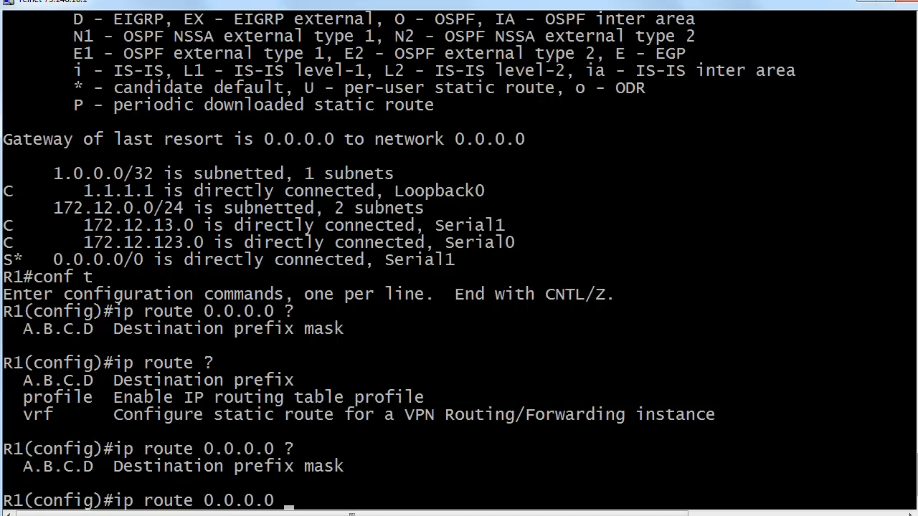
{"action": "type", "text": "0.0"}
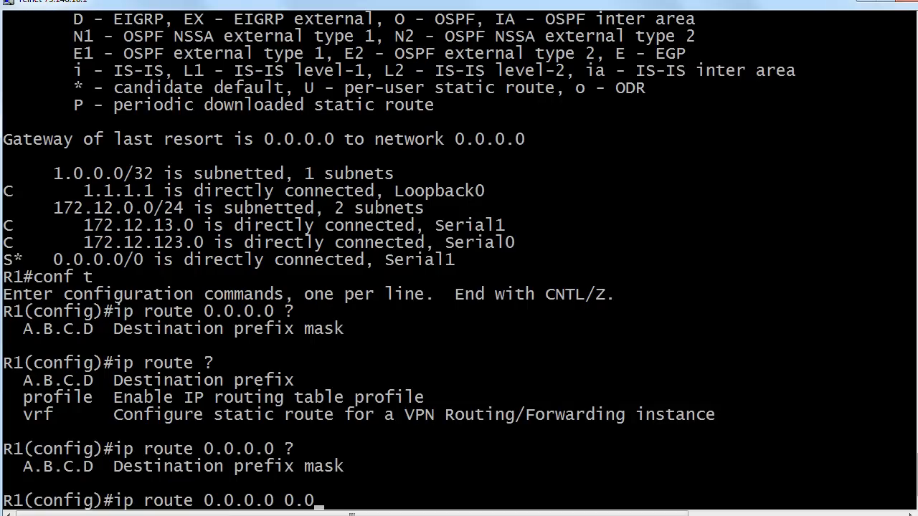
{"action": "type", "text": "0.0"}
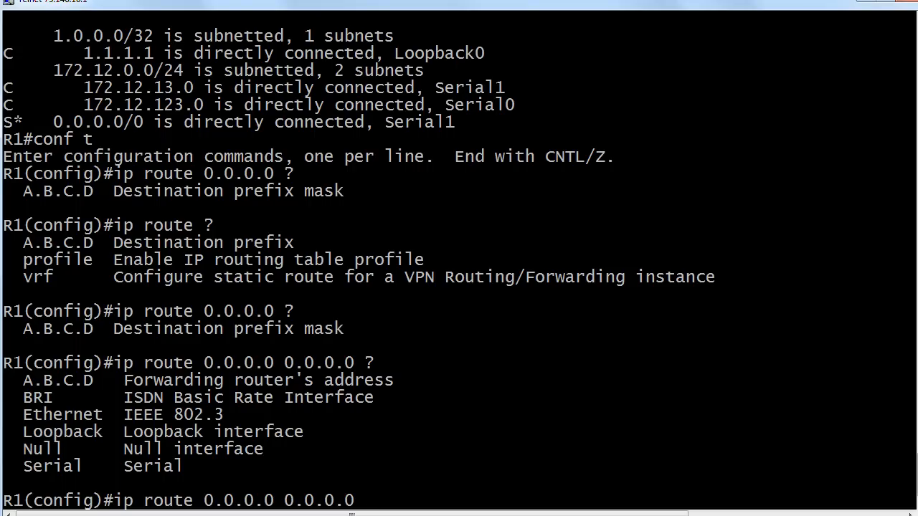
{"action": "type", "text": "172.12.123.1"}
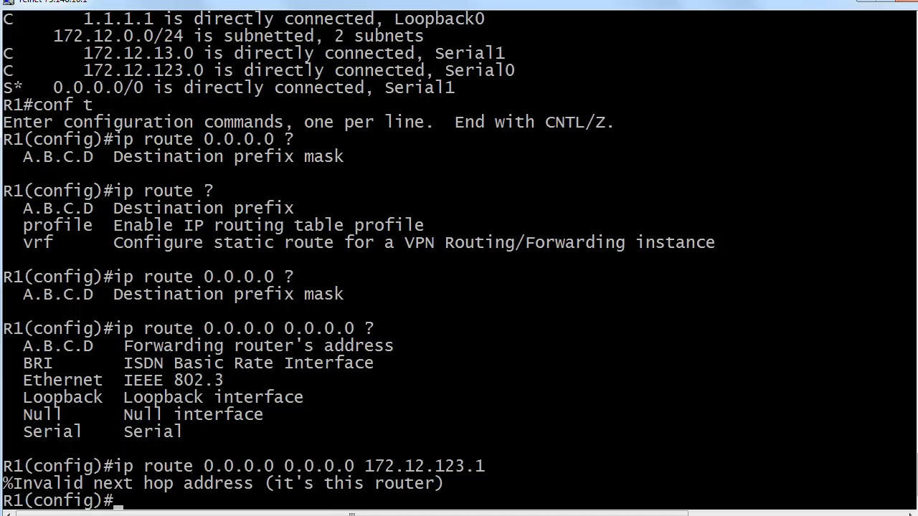
Add the default static route 0.0.0.0 0.0.0.0 via 172.12.123.2 and save the configuration.
{"action": "type", "text": "ip route 0.0.0.0 0.0.0.0 172.12.123.2"}
{"action": "type", "text": "wr"}
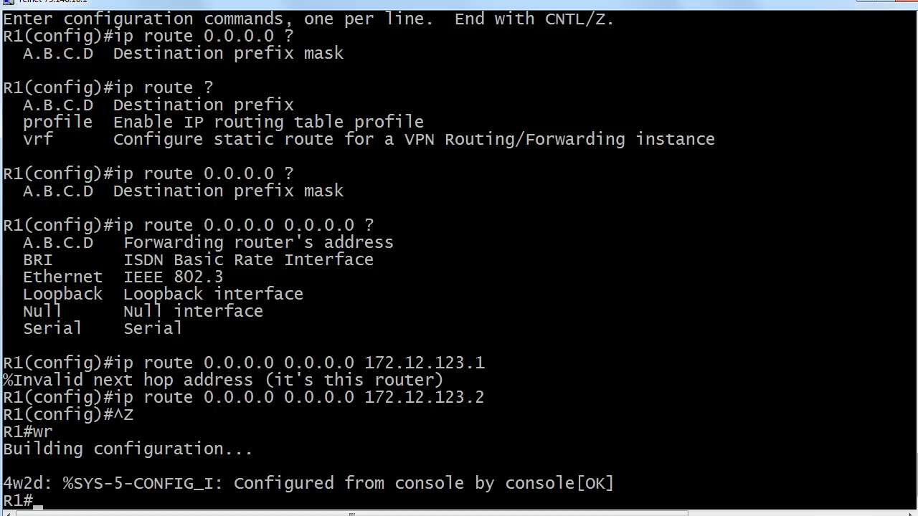
Page through show config, then display the routing table with show ip route.
{"action": "type", "text": "show config"}
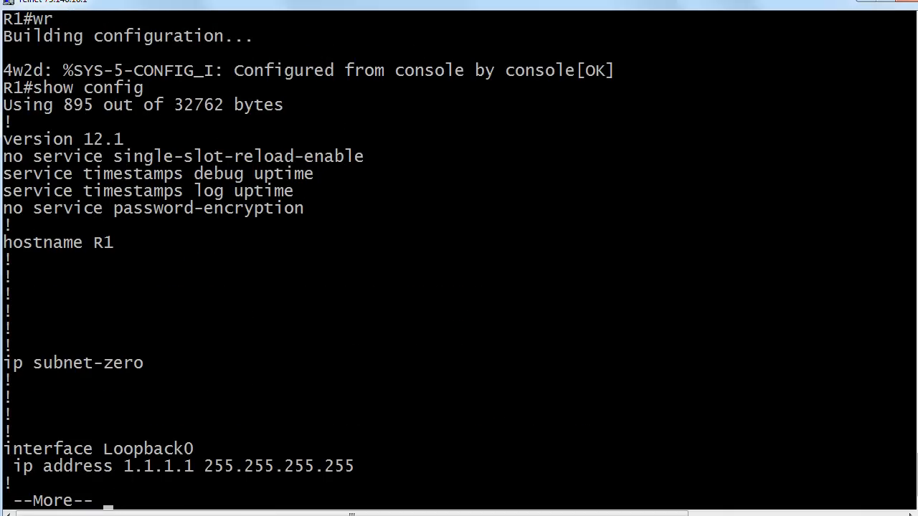
{"action": "key", "text": "space"}
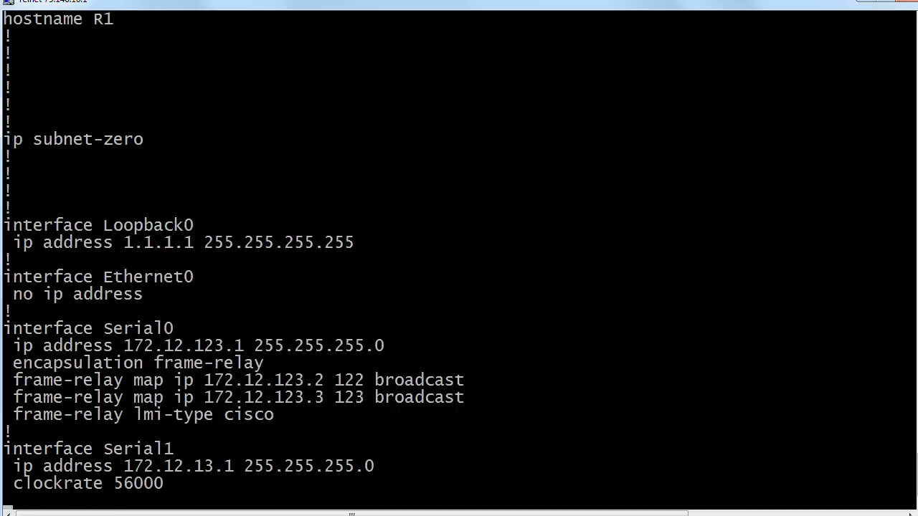
{"action": "scroll", "scroll_direction": "down", "scroll_amount": 3}
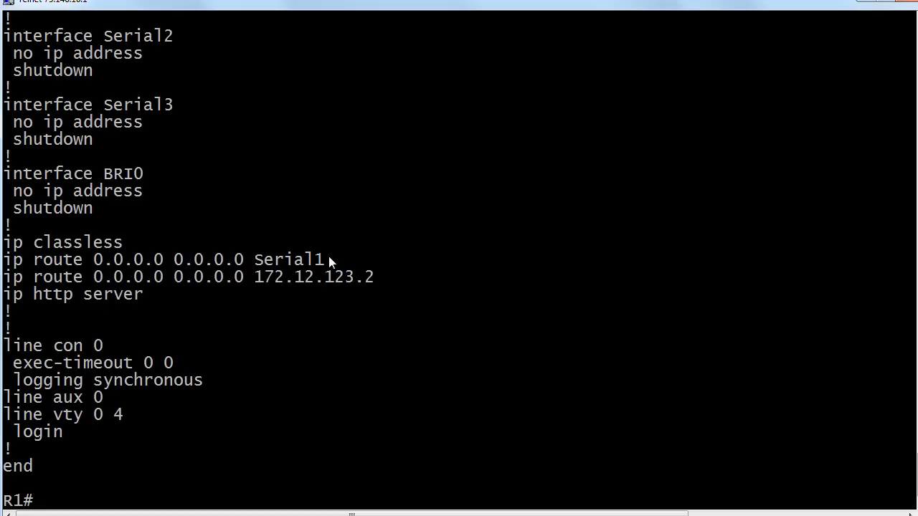
{"action": "mouse_move", "coordinate": [378, 276]}
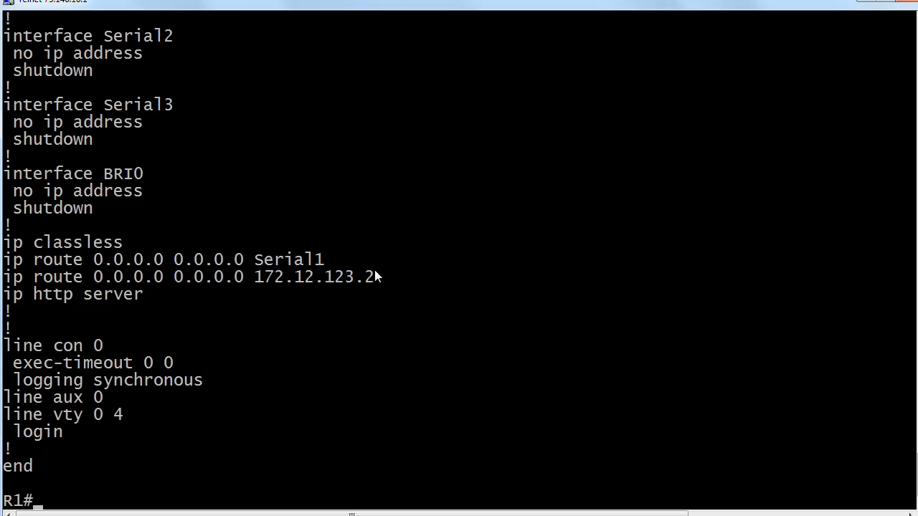
{"action": "type", "text": "show"}
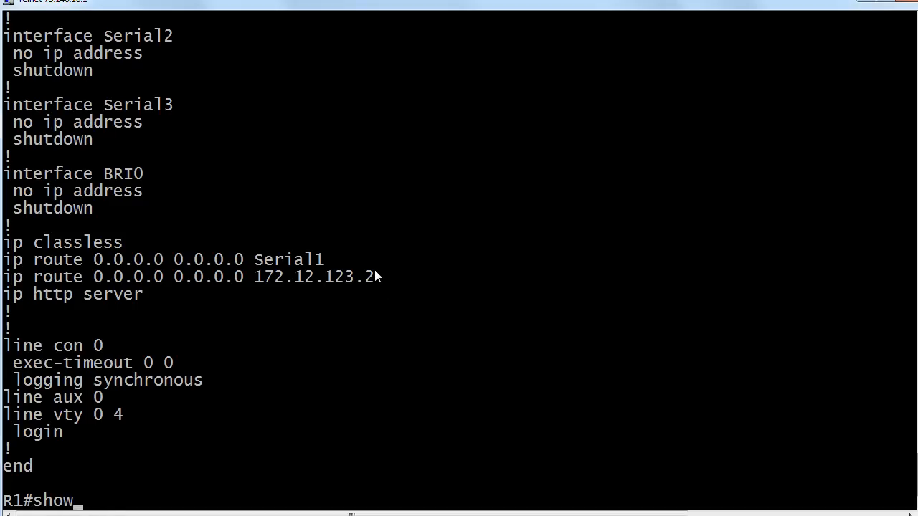
{"action": "type", "text": "ip route"}
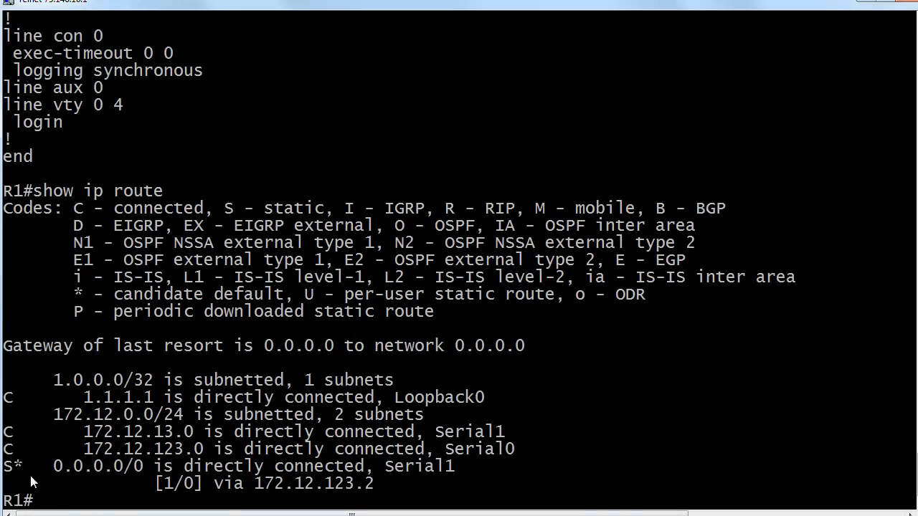
{"action": "mouse_move", "coordinate": [386, 493]}
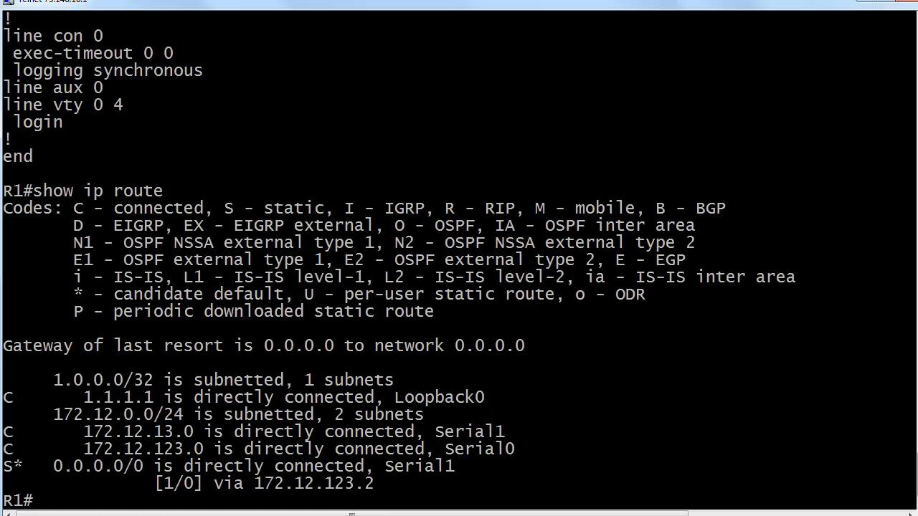
Enter global configuration mode with conf t.
{"action": "type", "text": "conf t"}
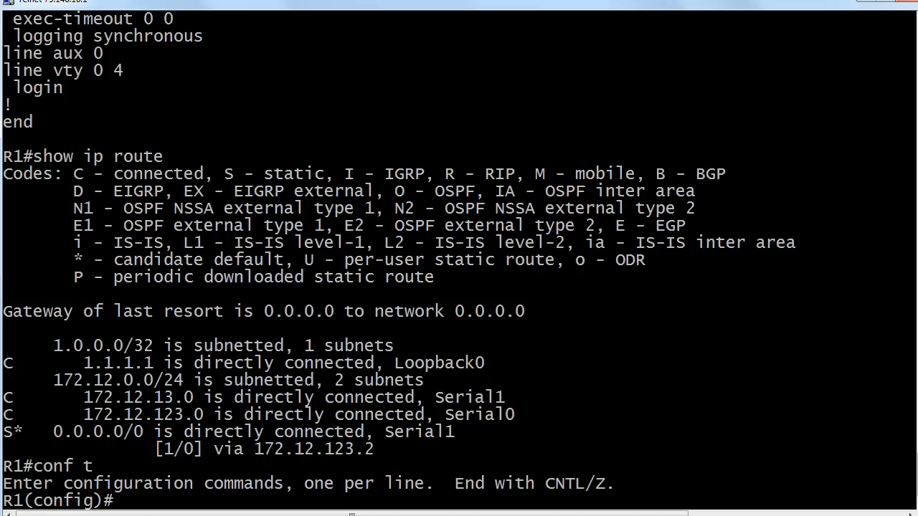
Remove the default route via 172.12.123.2 with no ip route 0.0.0.0 0.0.0.0 172.12.123.2.
{"action": "type", "text": "ip route 0.0.0.0 0.0.0.0 172.12.123.2"}
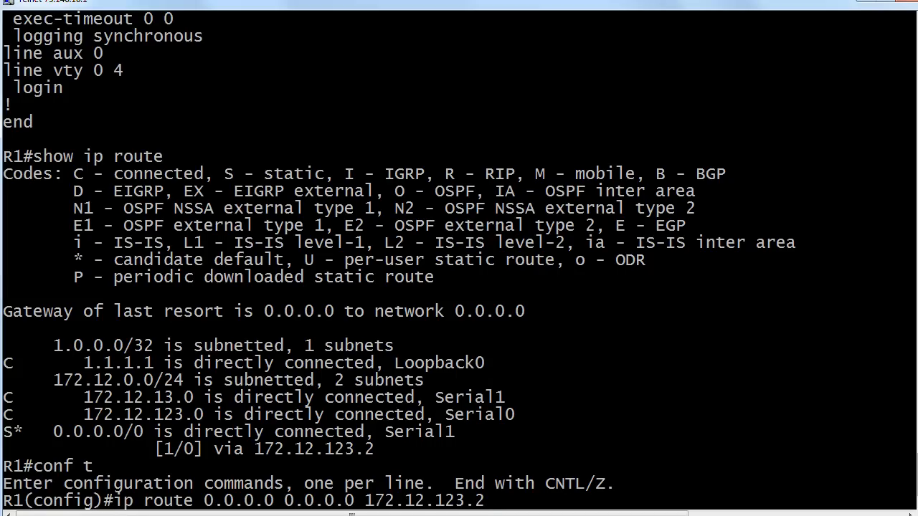
{"action": "type", "text": "1"}
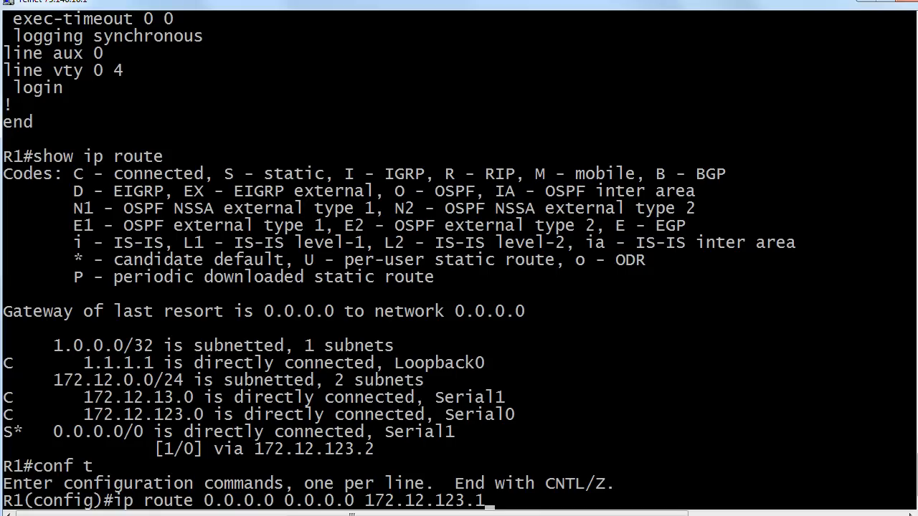
{"action": "type", "text": "2"}
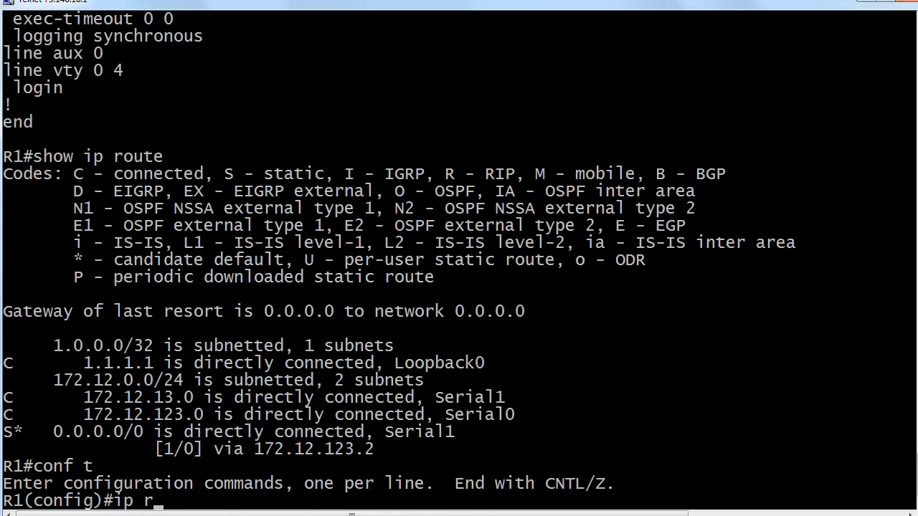
{"action": "type", "text": "oute 0.0.0.0 0.0.0.0 172.12.123.2"}
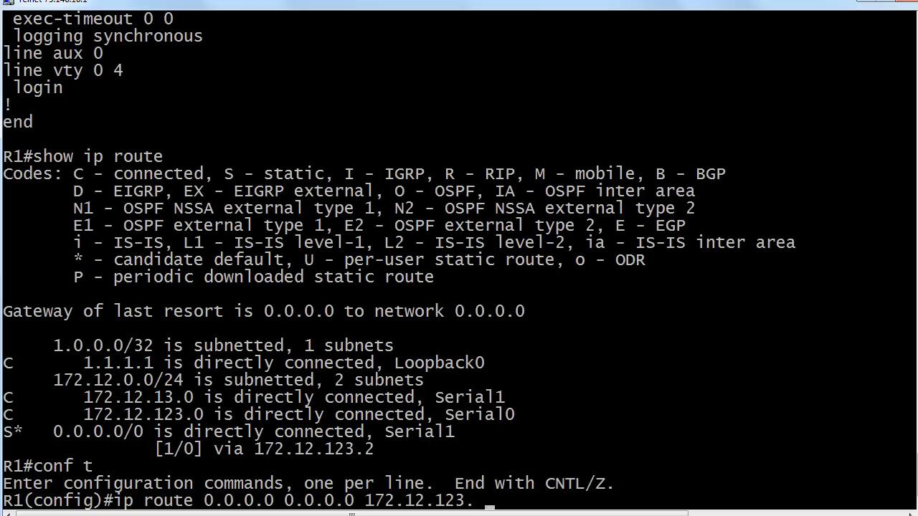
{"action": "type", "text": "2"}
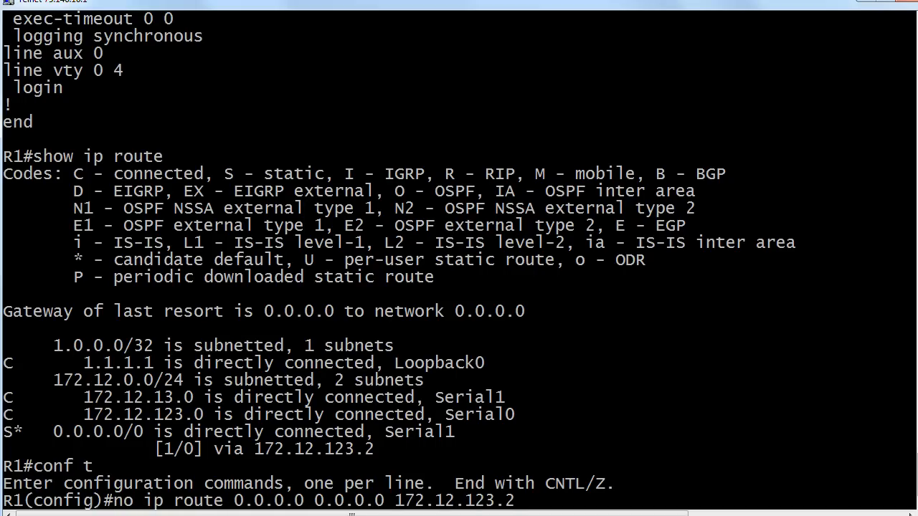
{"action": "key", "text": "enter"}
{"action": "type", "text": "wr"}
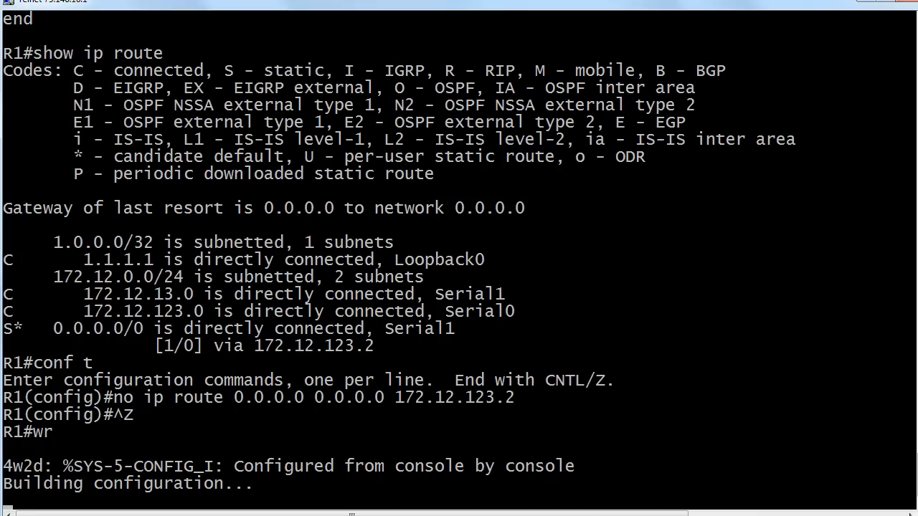
Save the configuration, verify with show config that only the Serial1 default route remains.
{"action": "key", "text": "Return"}
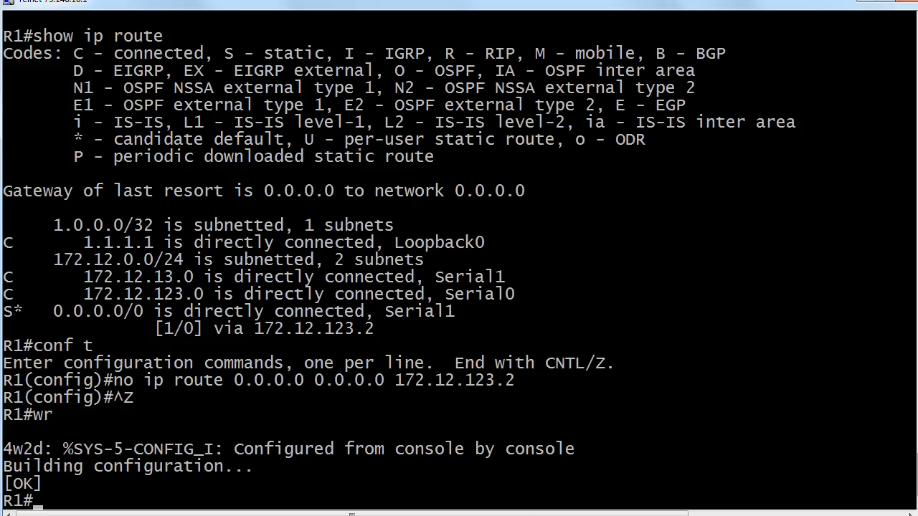
{"action": "type", "text": "show config"}
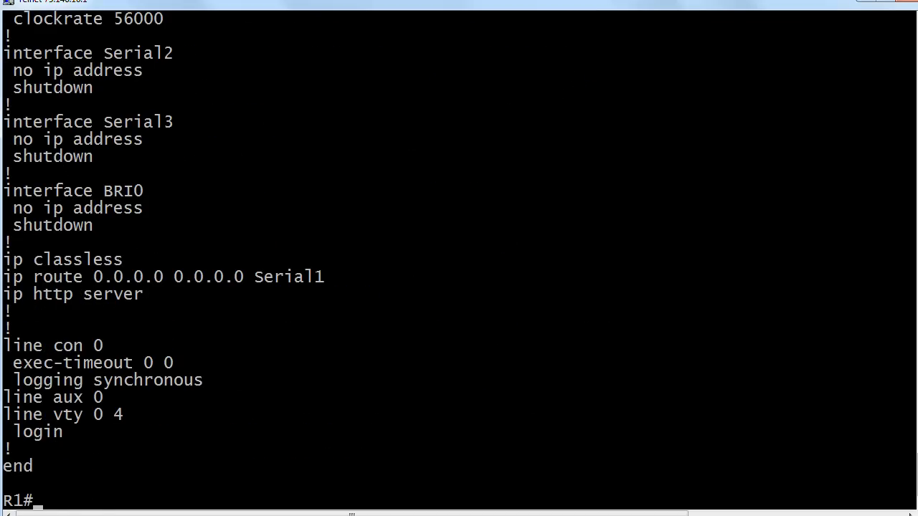
{"action": "type", "text": "show ip rout"}
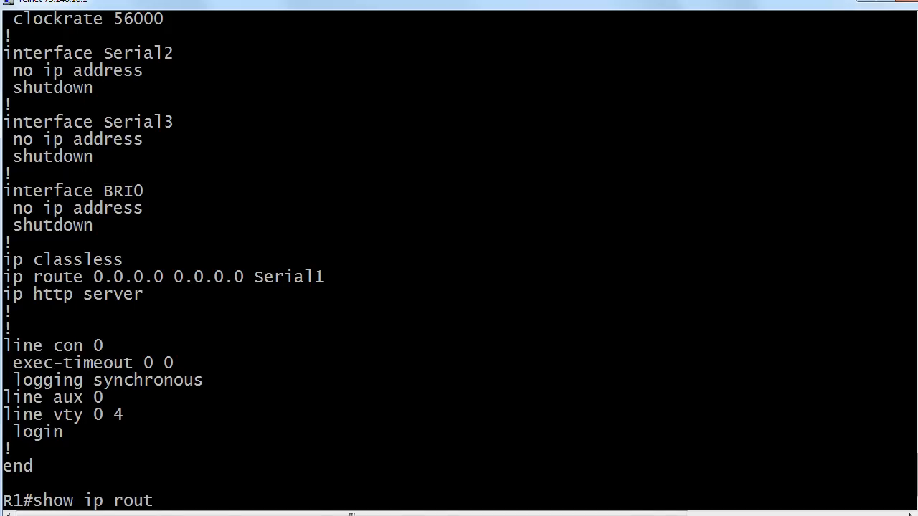